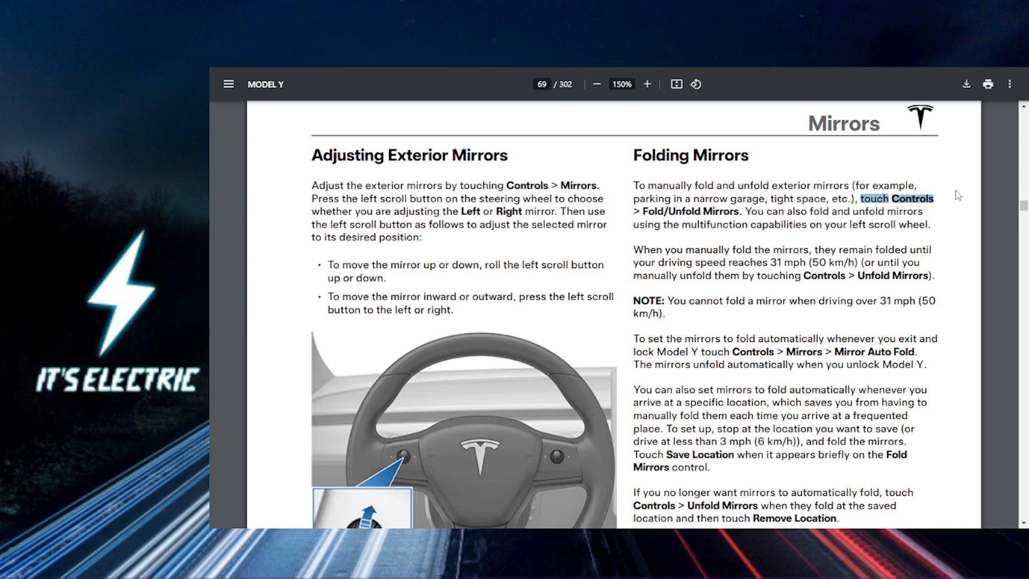
mouse_move(643, 201)
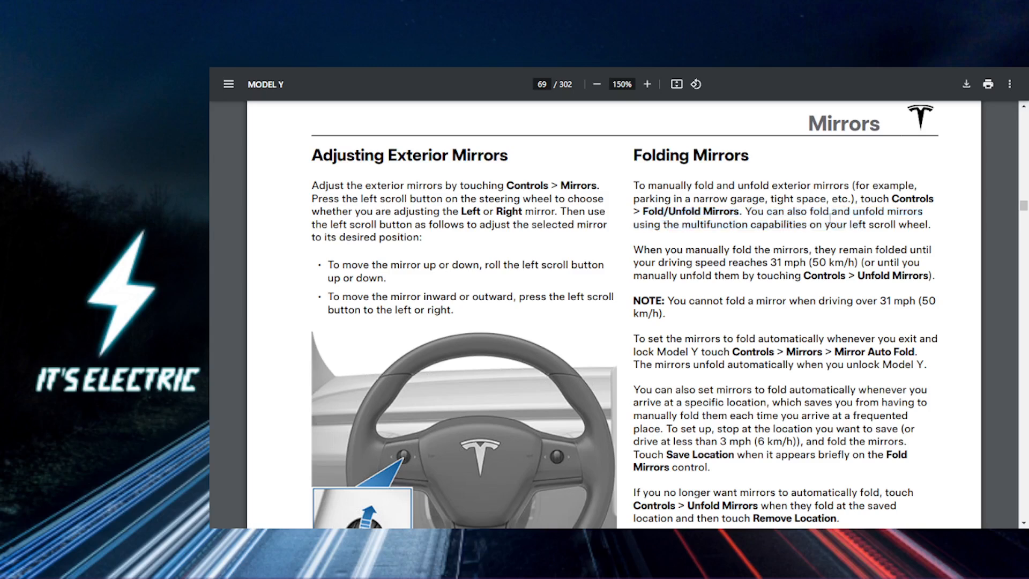
mouse_move(623, 221)
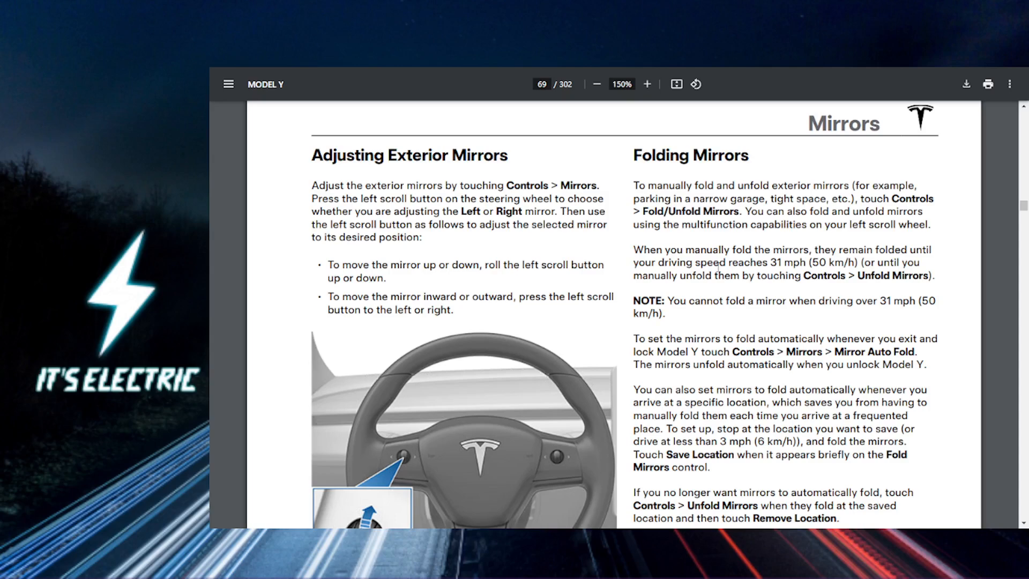
mouse_move(751, 299)
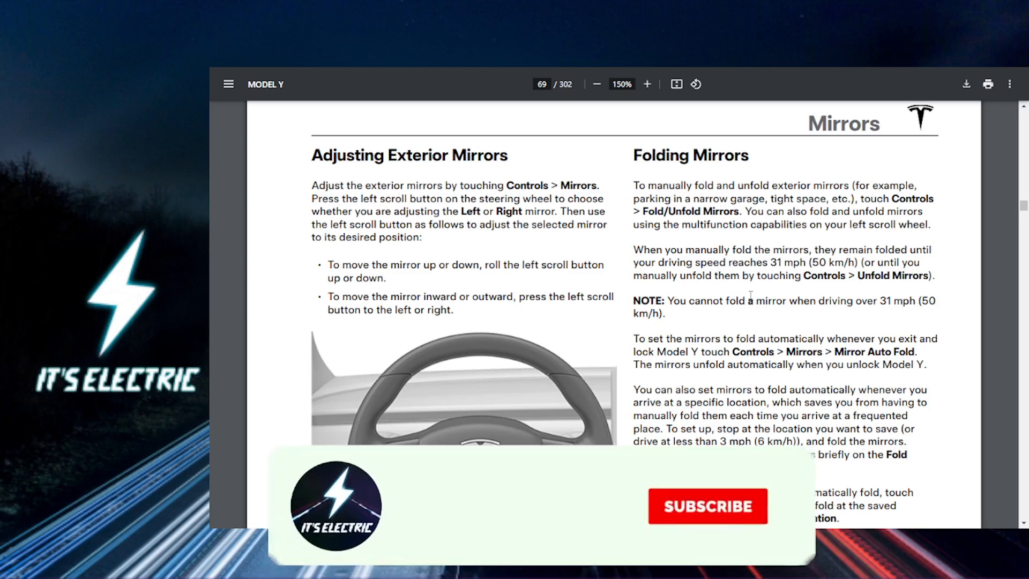
left_click(708, 506)
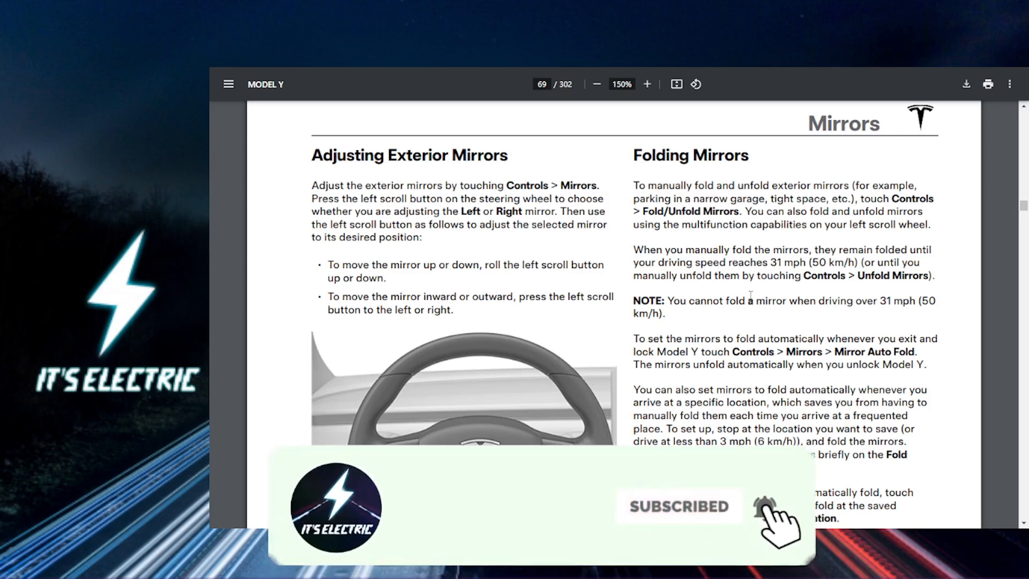